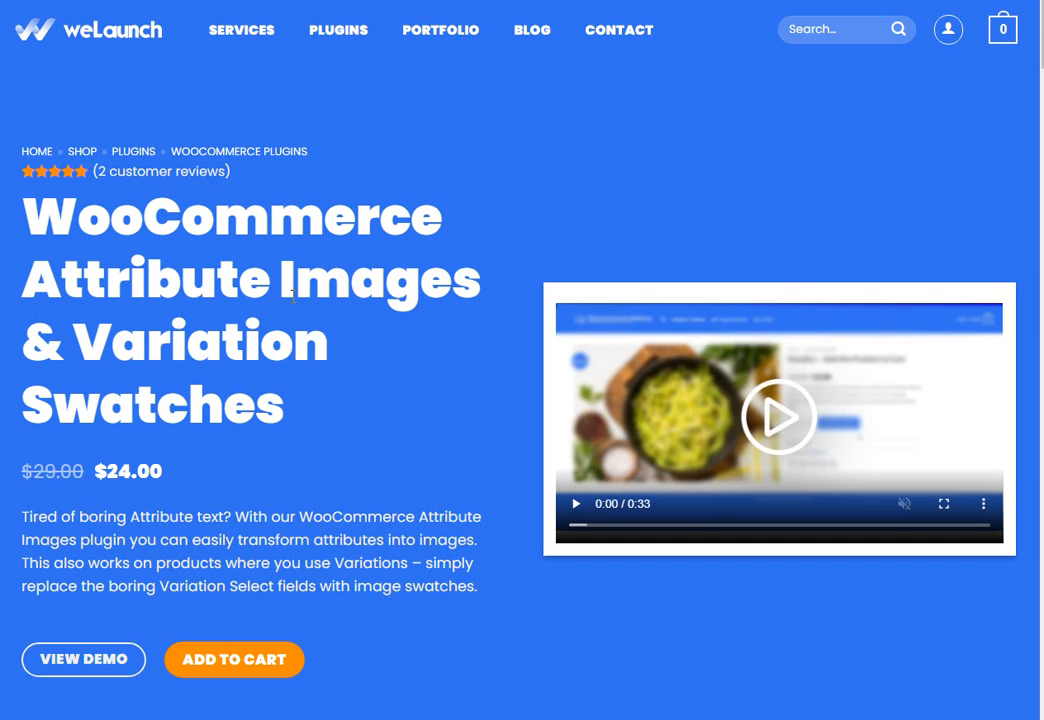
mouse_move(119, 84)
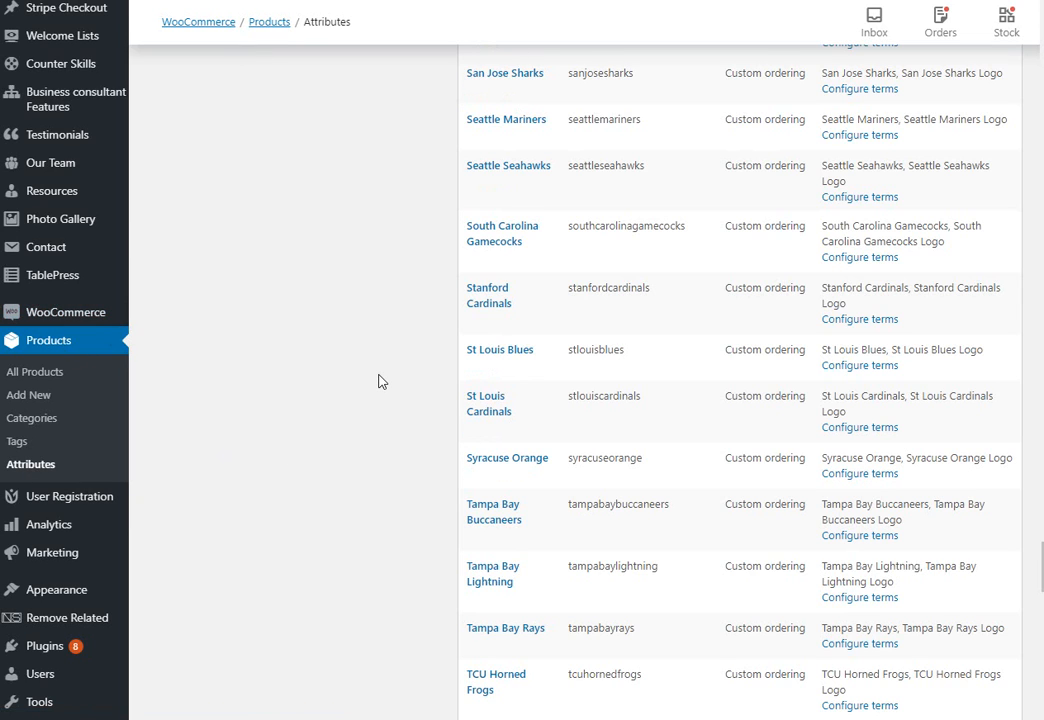
mouse_move(386, 331)
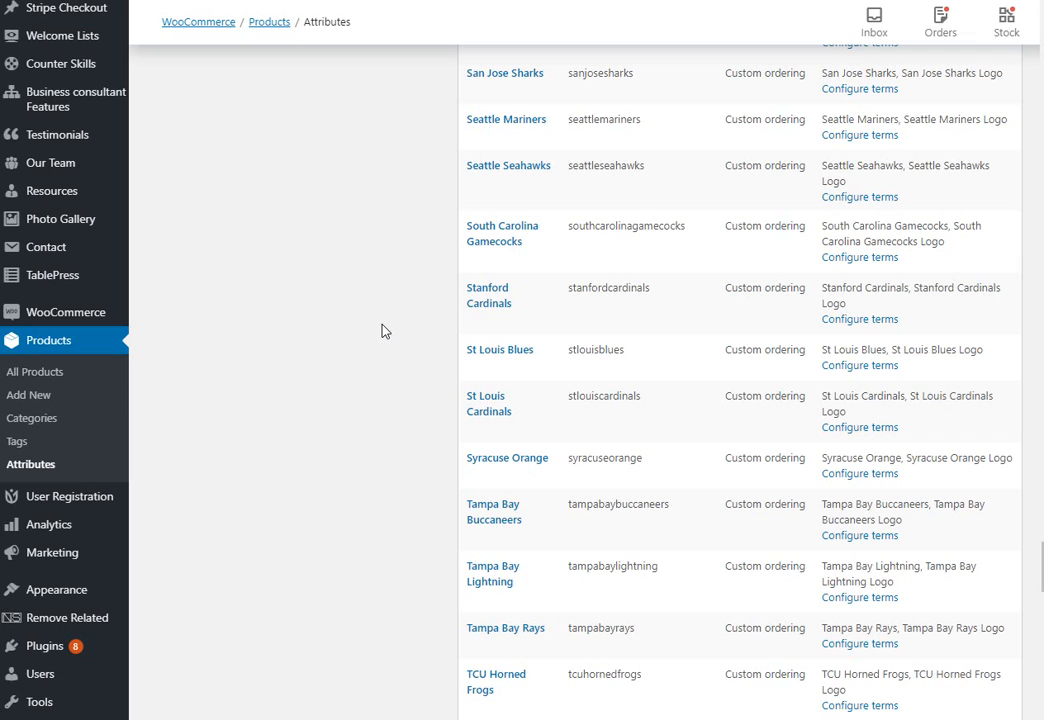
Open the St Louis Cardinals attribute to view its Cardinals logo attribute image.
click(489, 403)
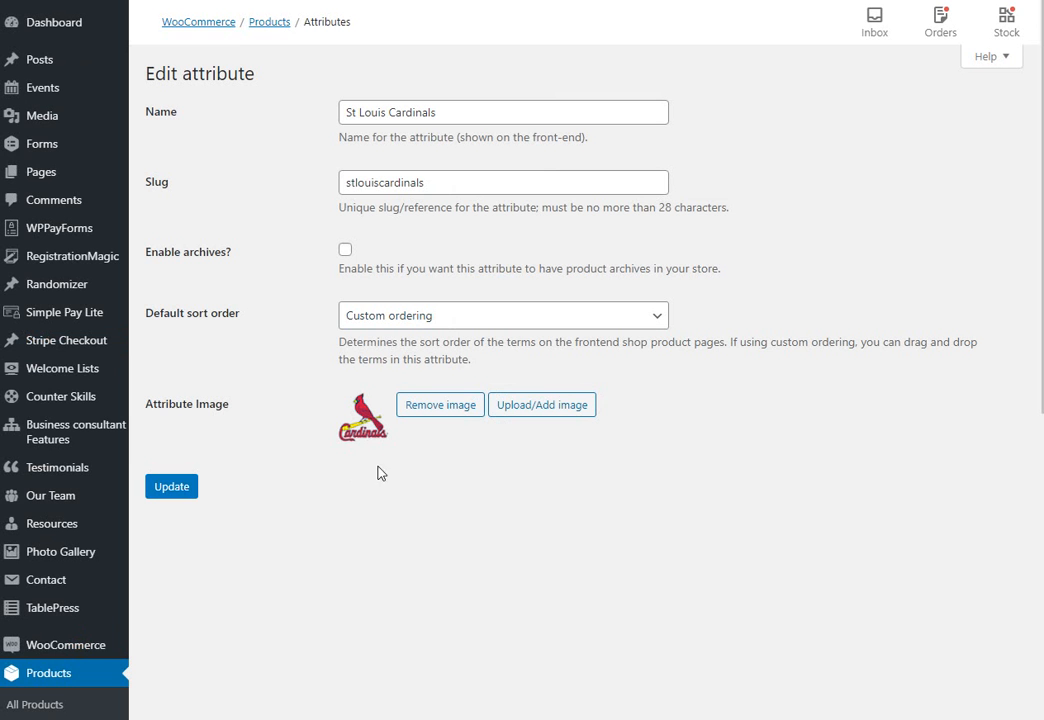
mouse_move(400, 219)
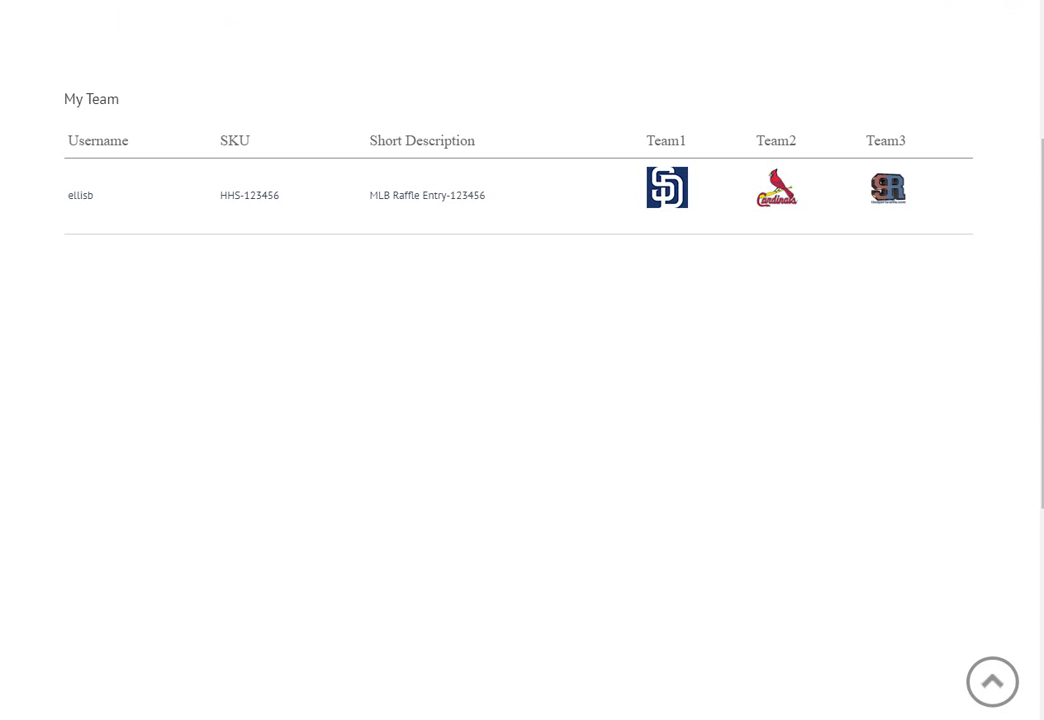
mouse_move(341, 227)
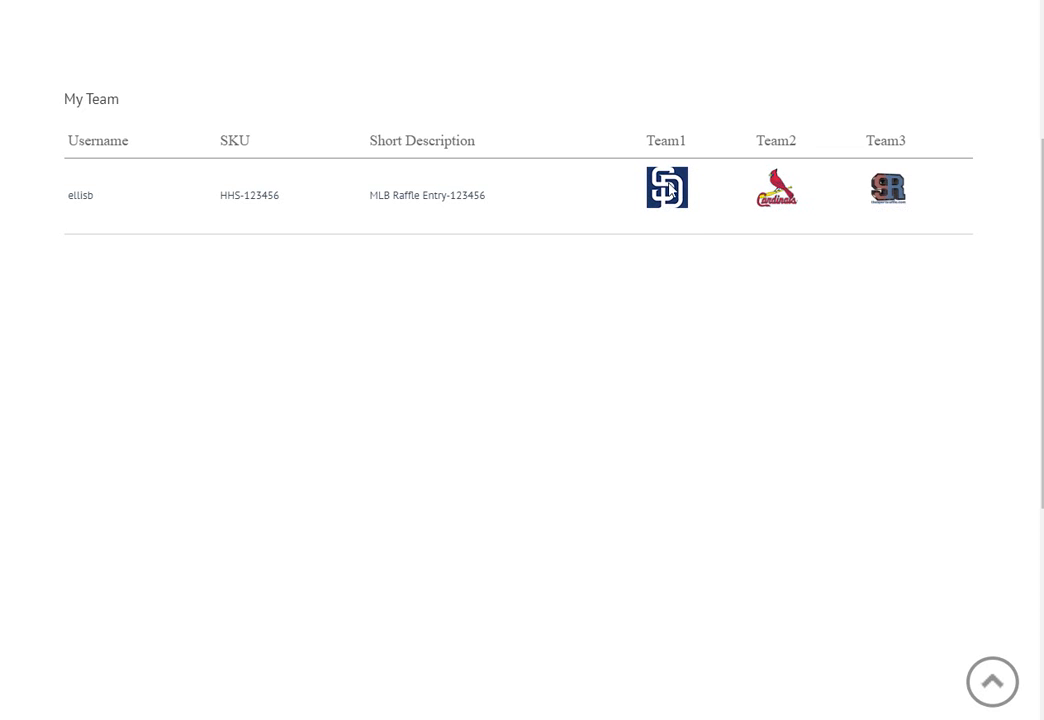
mouse_move(345, 221)
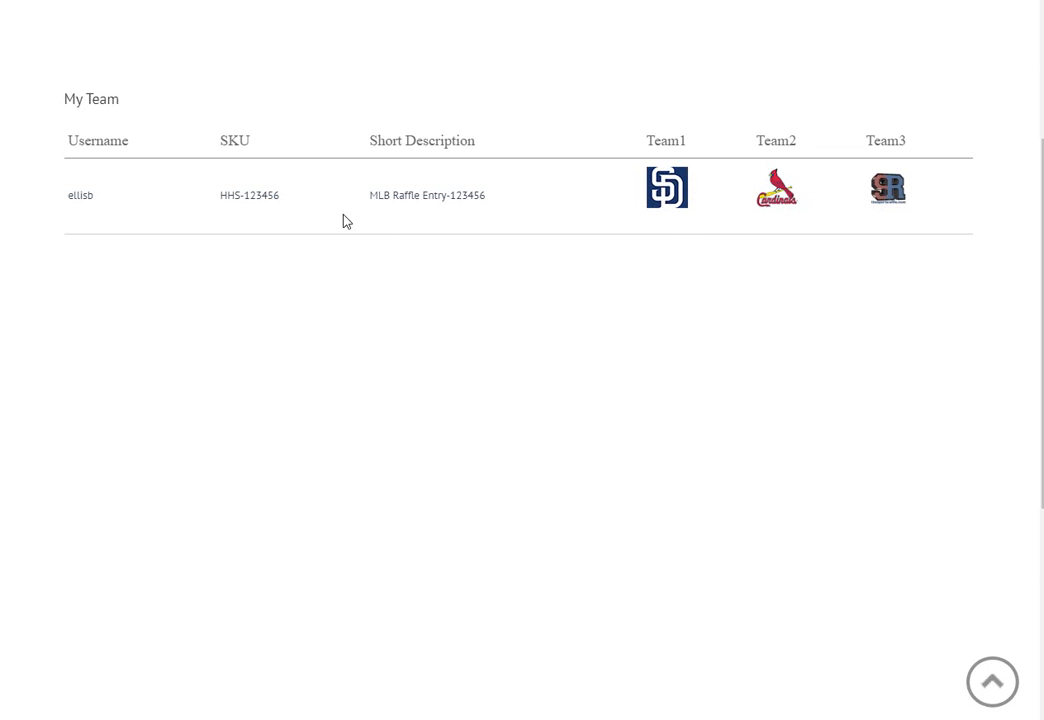
mouse_move(494, 98)
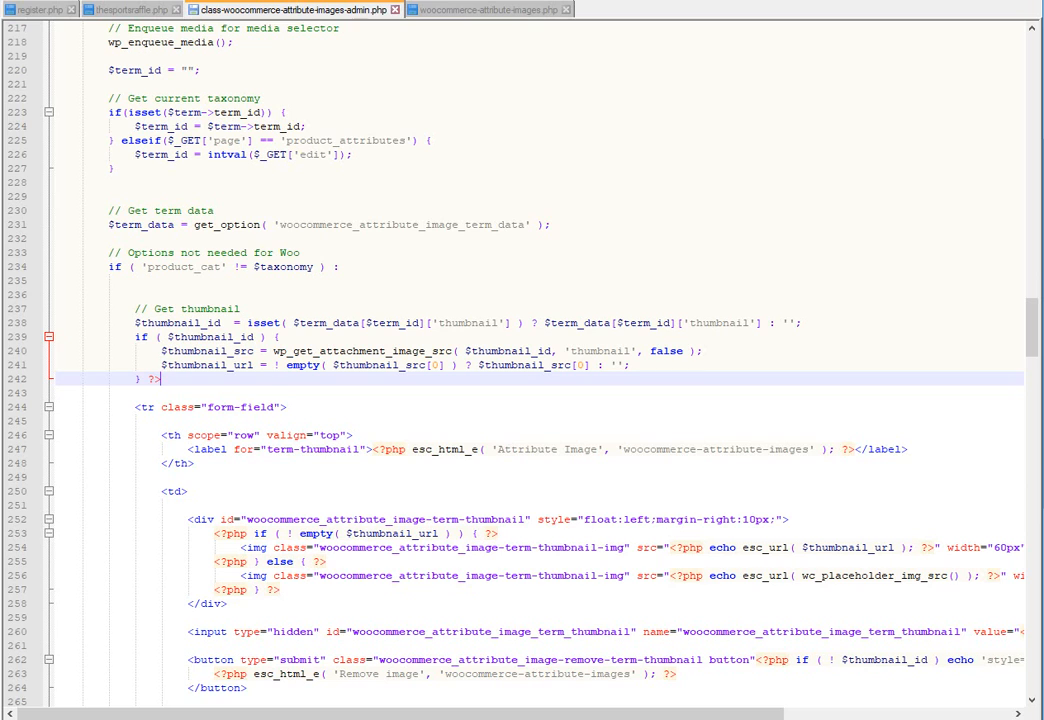
scroll(down, 3)
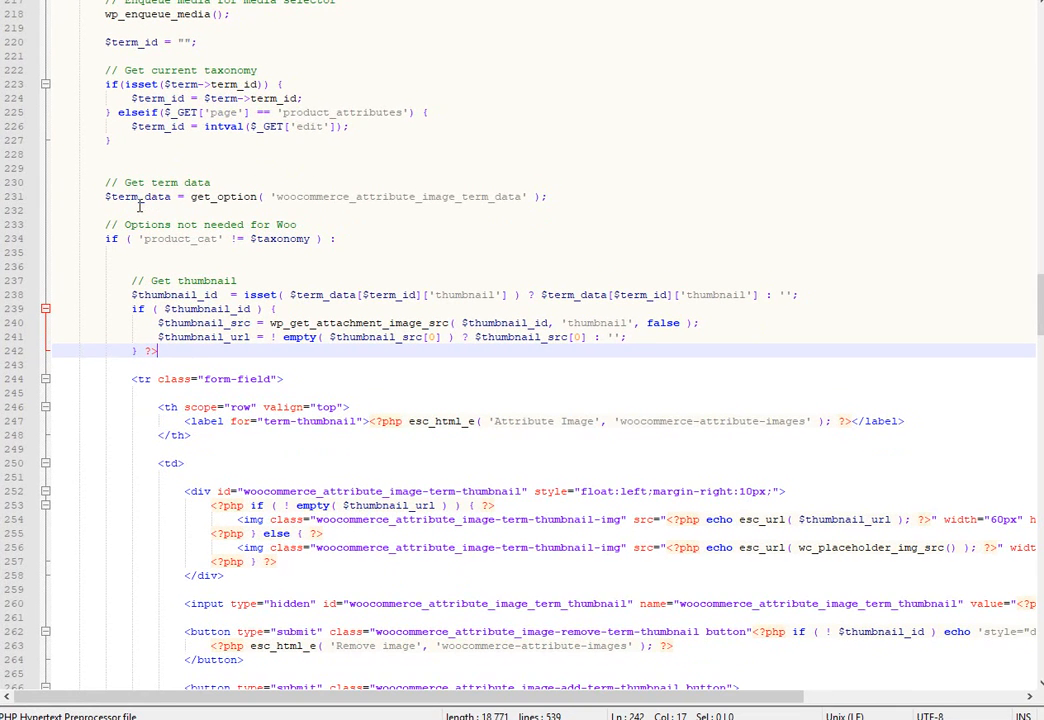
click(105, 196)
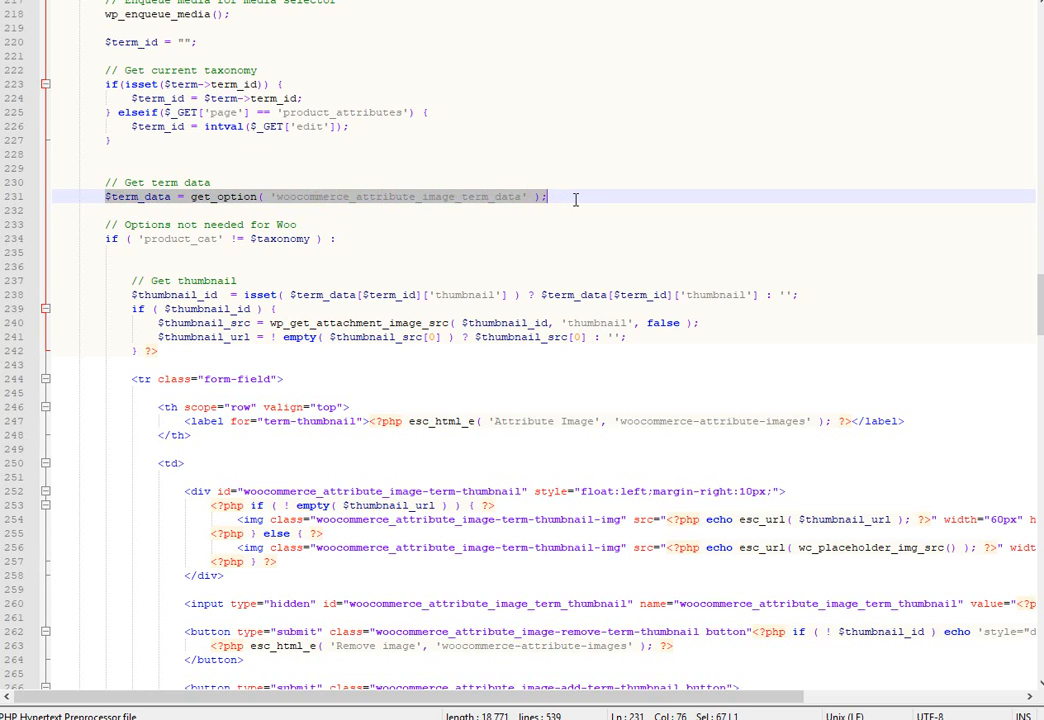
click(292, 210)
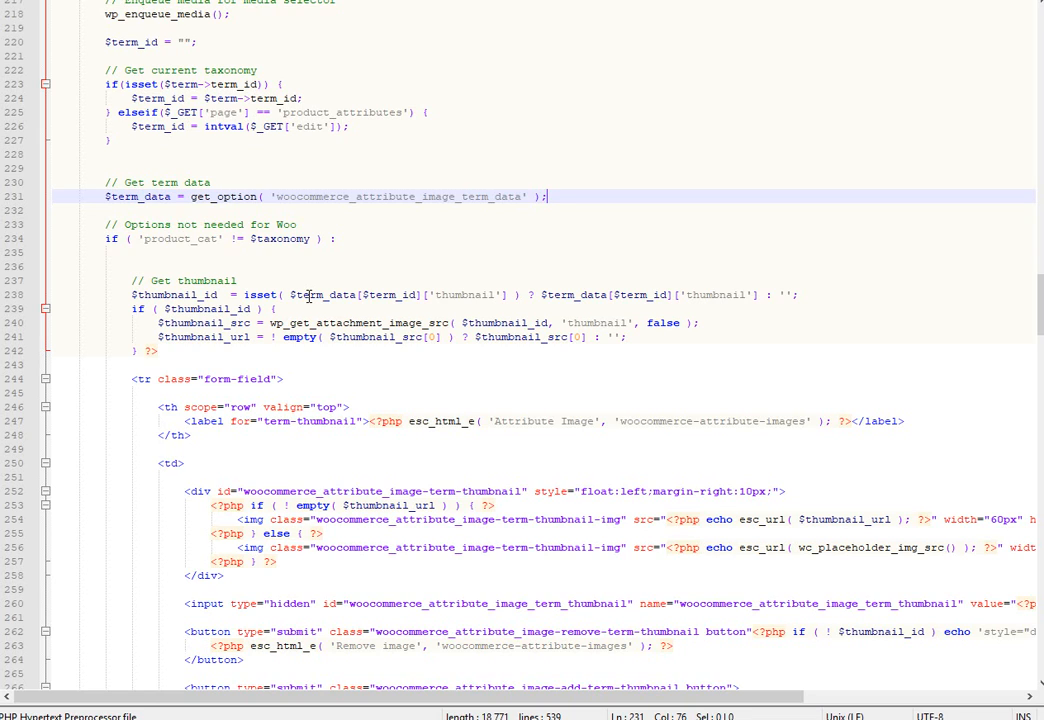
double_click(226, 196)
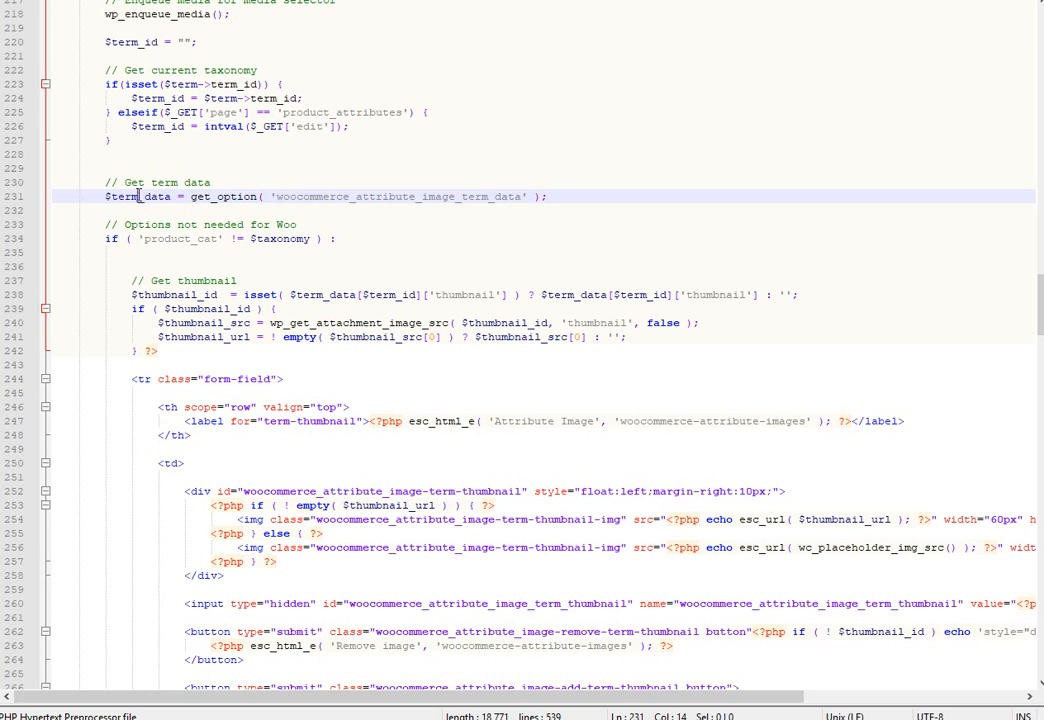
double_click(140, 196)
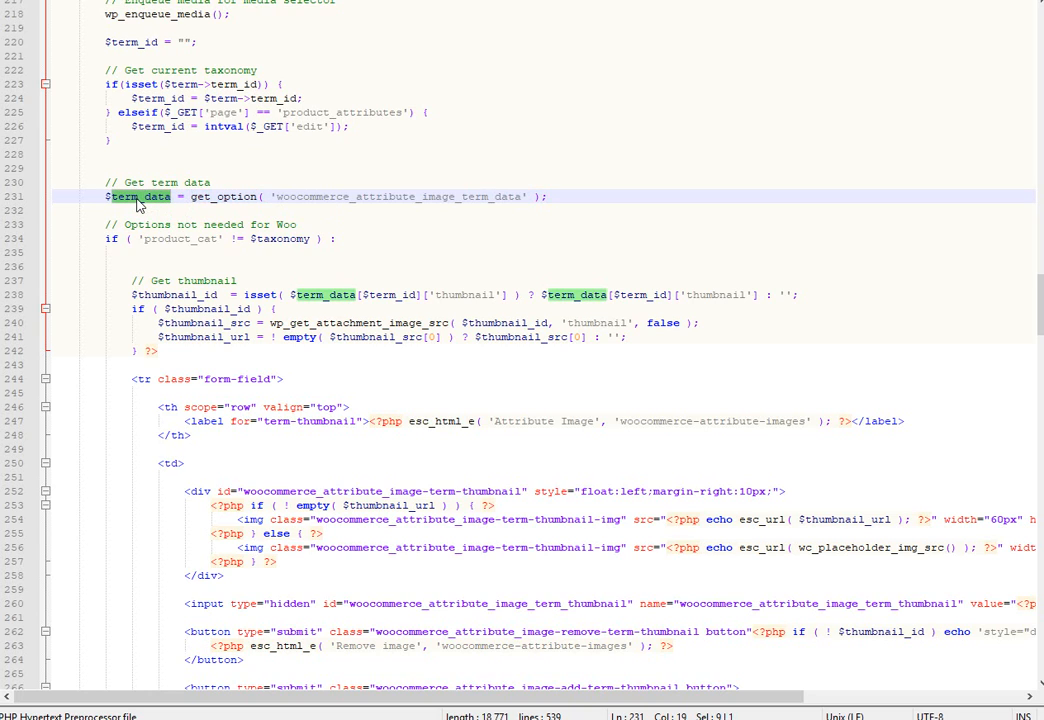
mouse_move(656, 277)
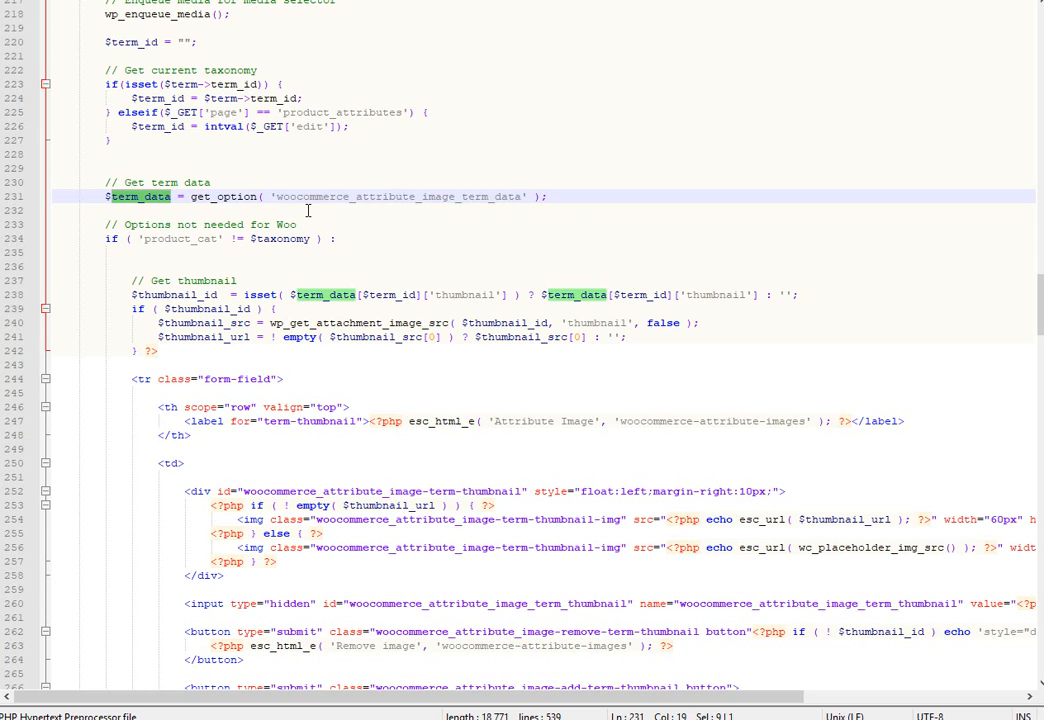
mouse_move(479, 176)
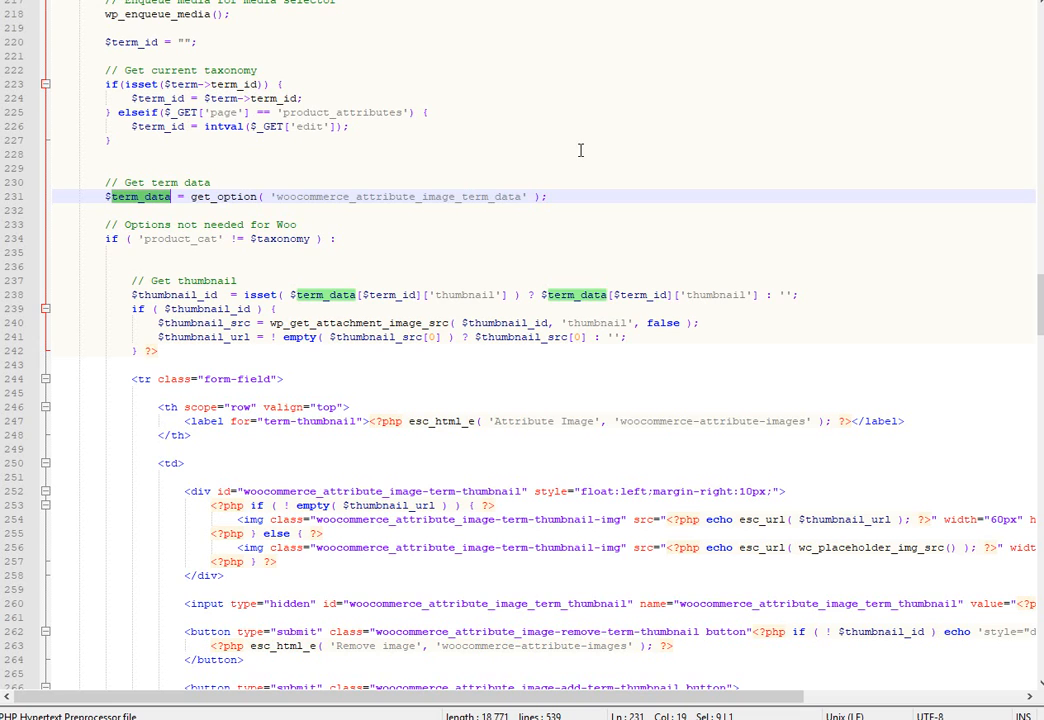
mouse_move(200, 324)
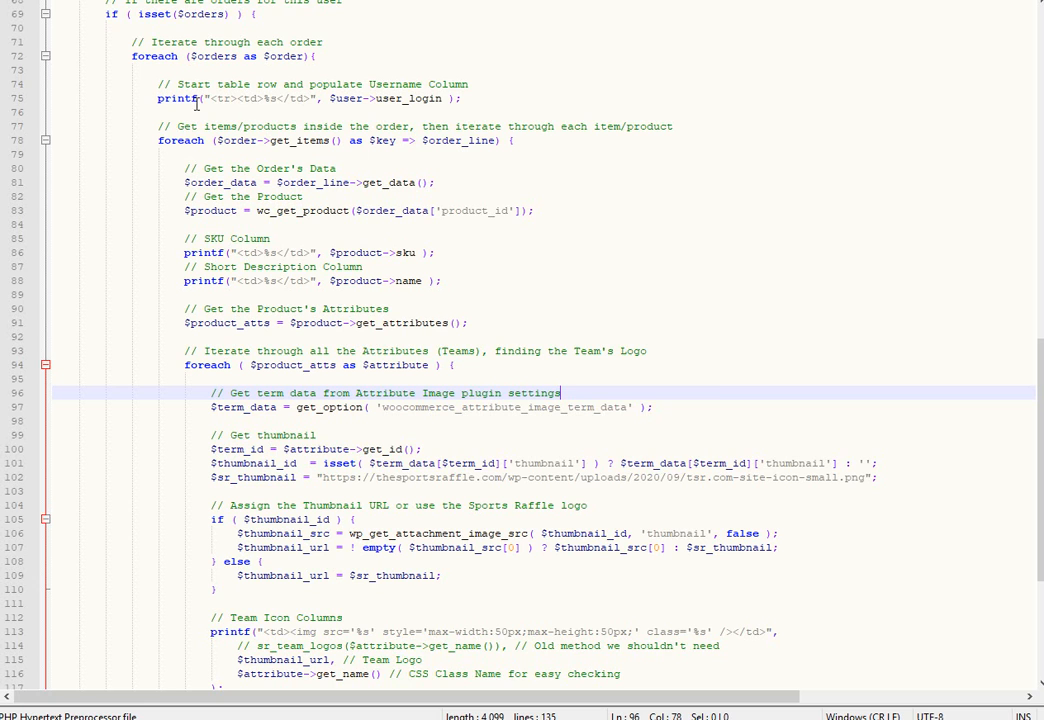
Scroll through sr_woo_purchases from the My Team table headers down to the attribute logo loop.
scroll(down, 3)
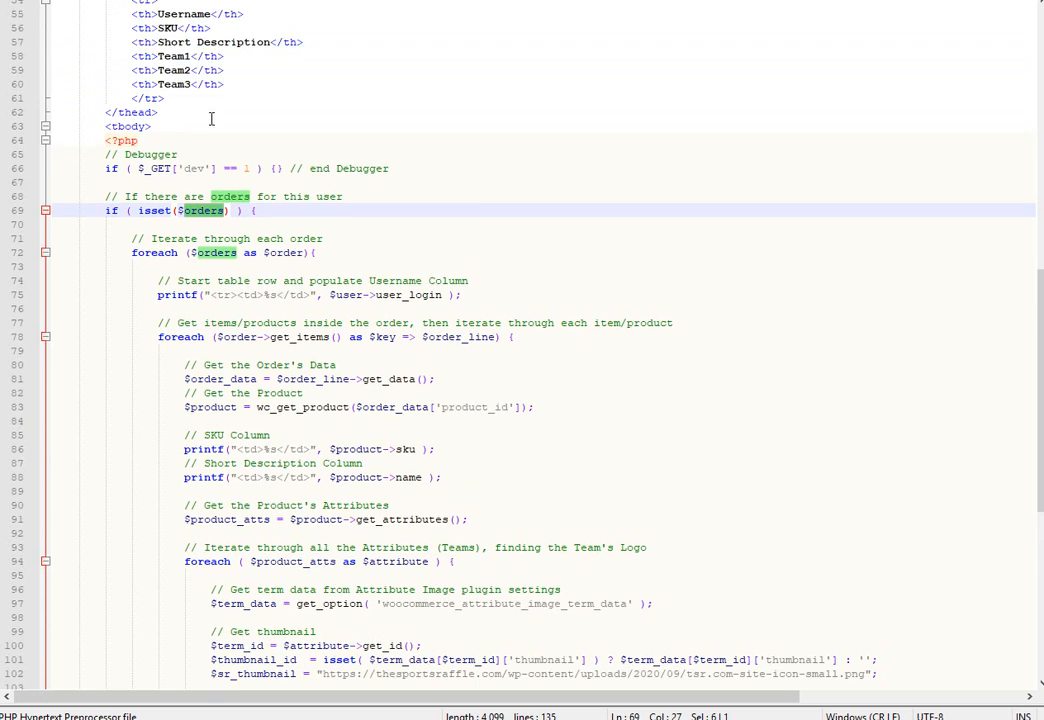
scroll(up, 3)
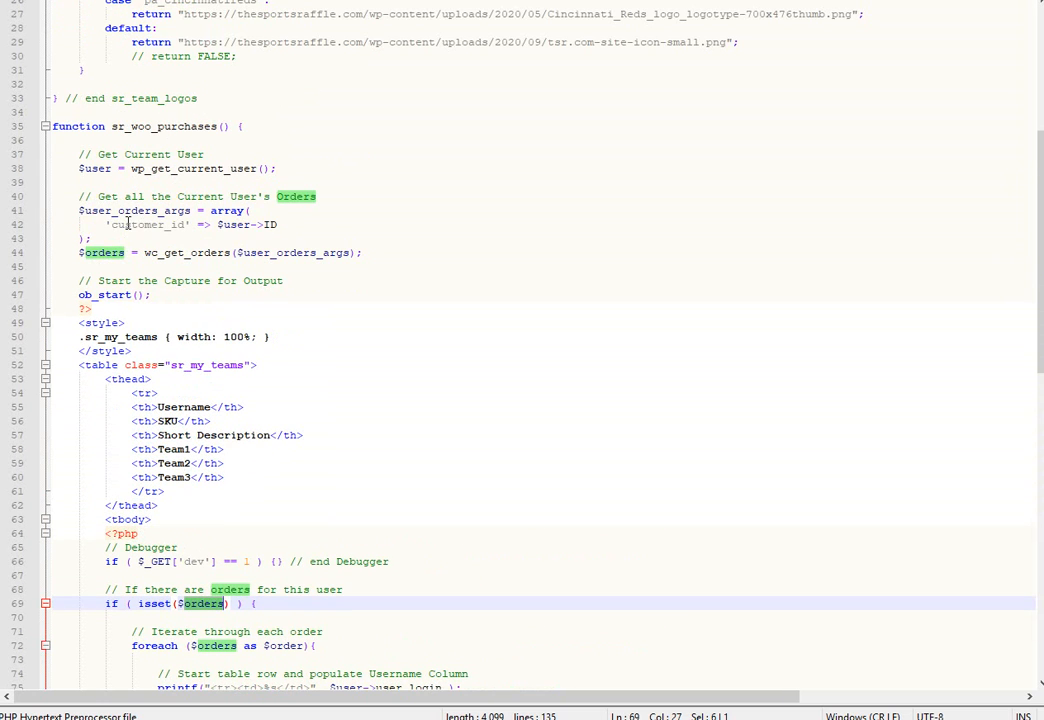
scroll(down, 3)
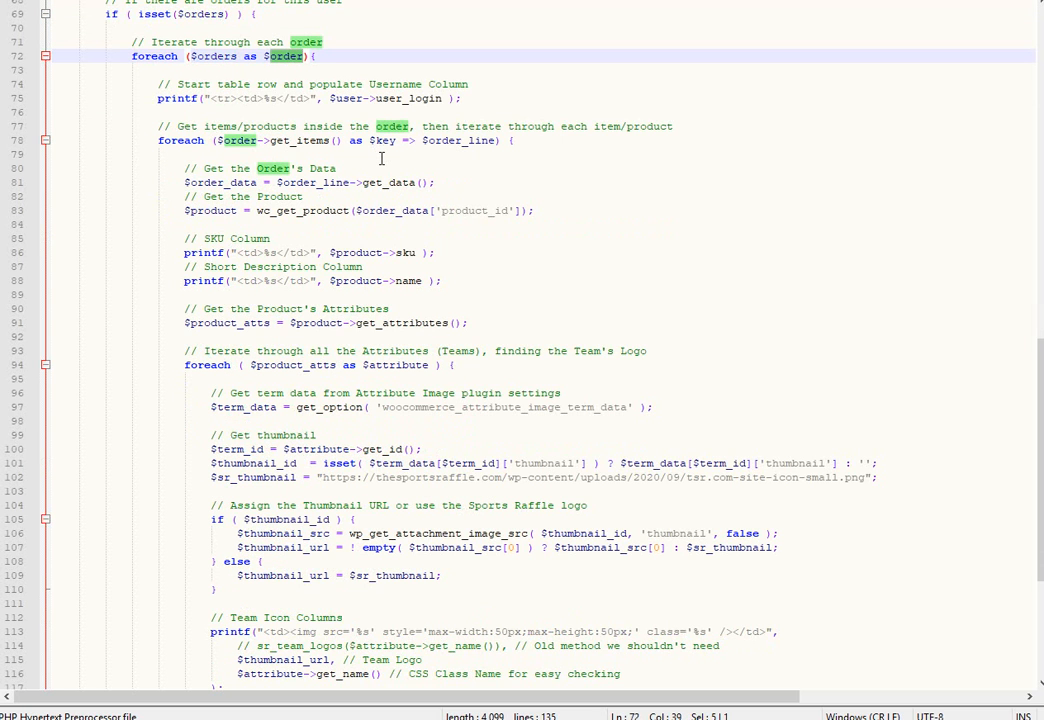
scroll(down, 3)
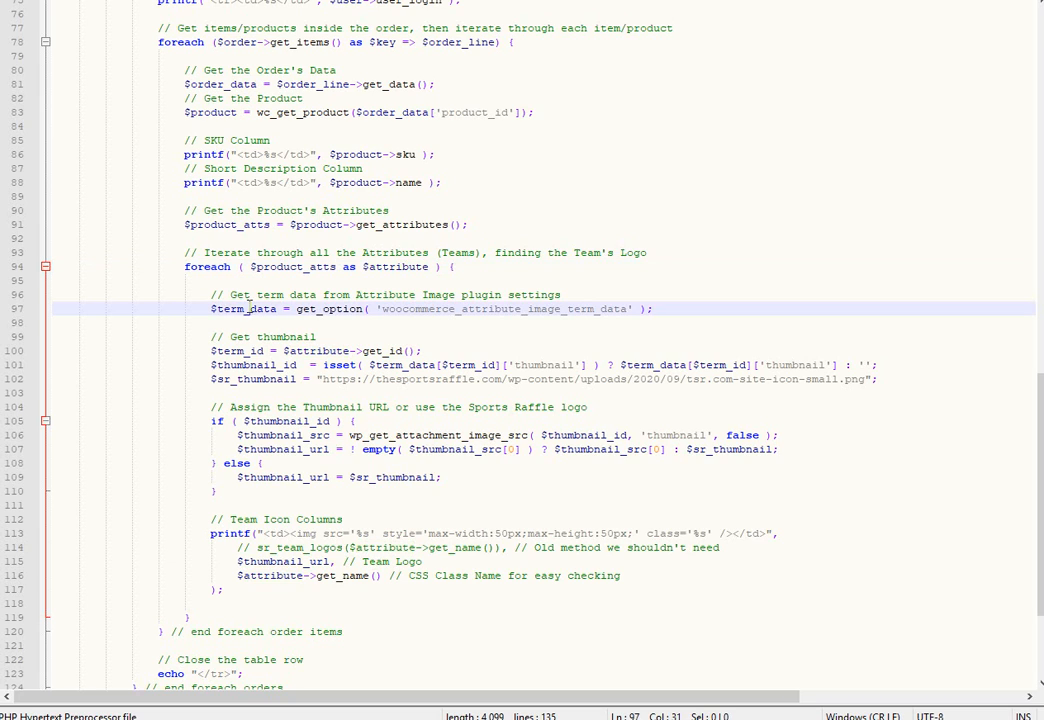
double_click(246, 309)
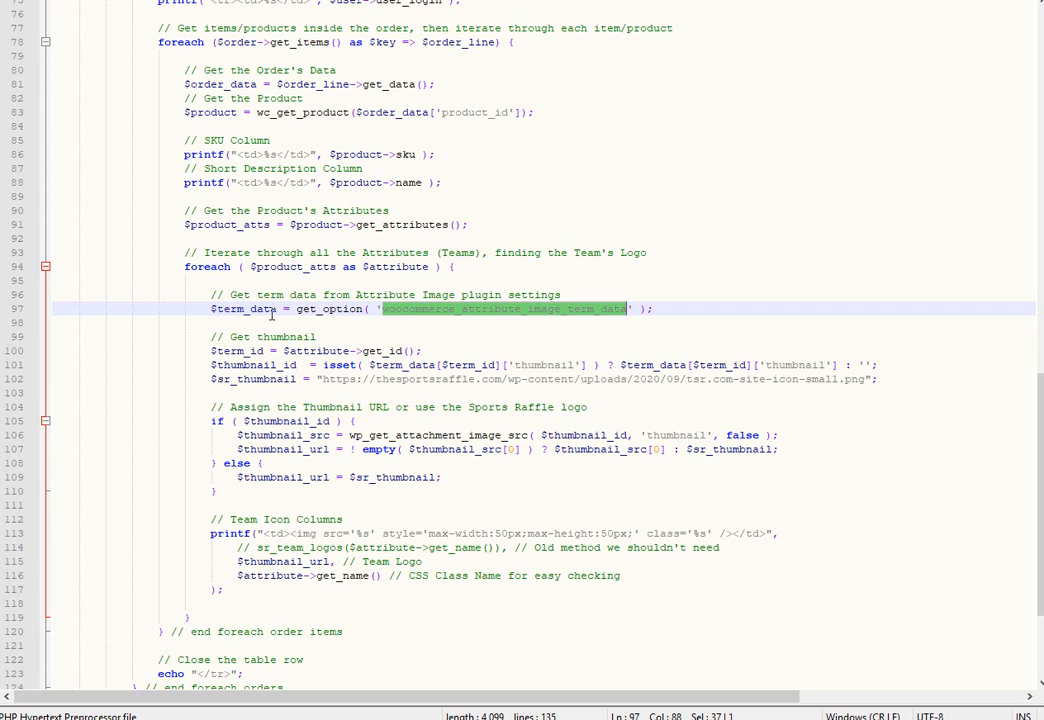
double_click(245, 308)
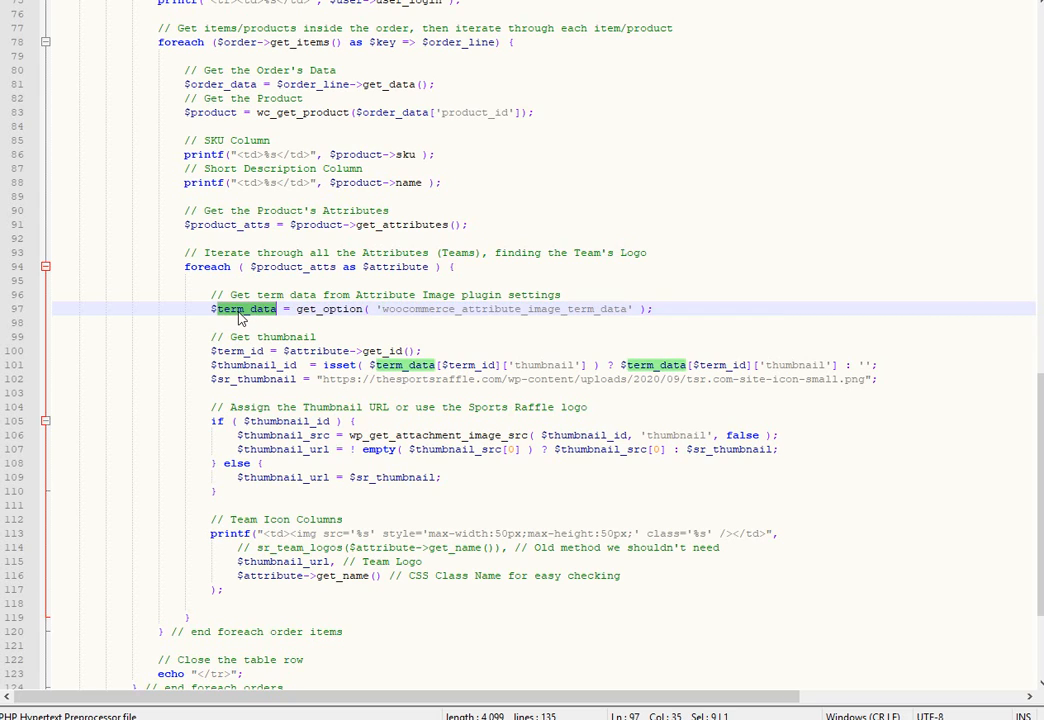
double_click(239, 350)
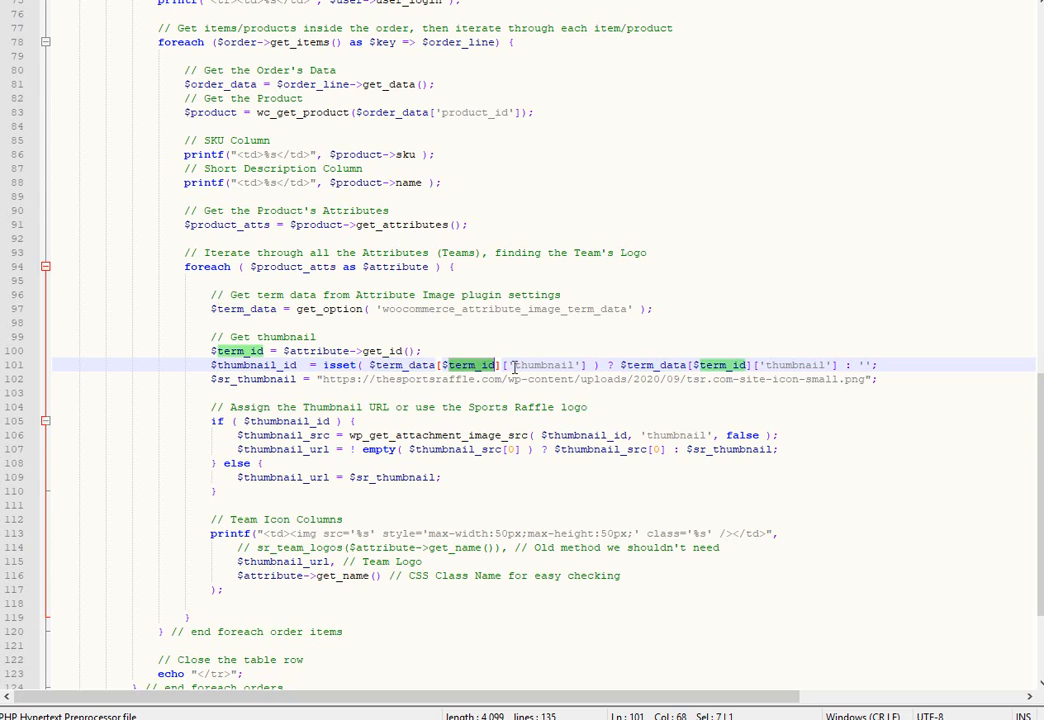
double_click(543, 364)
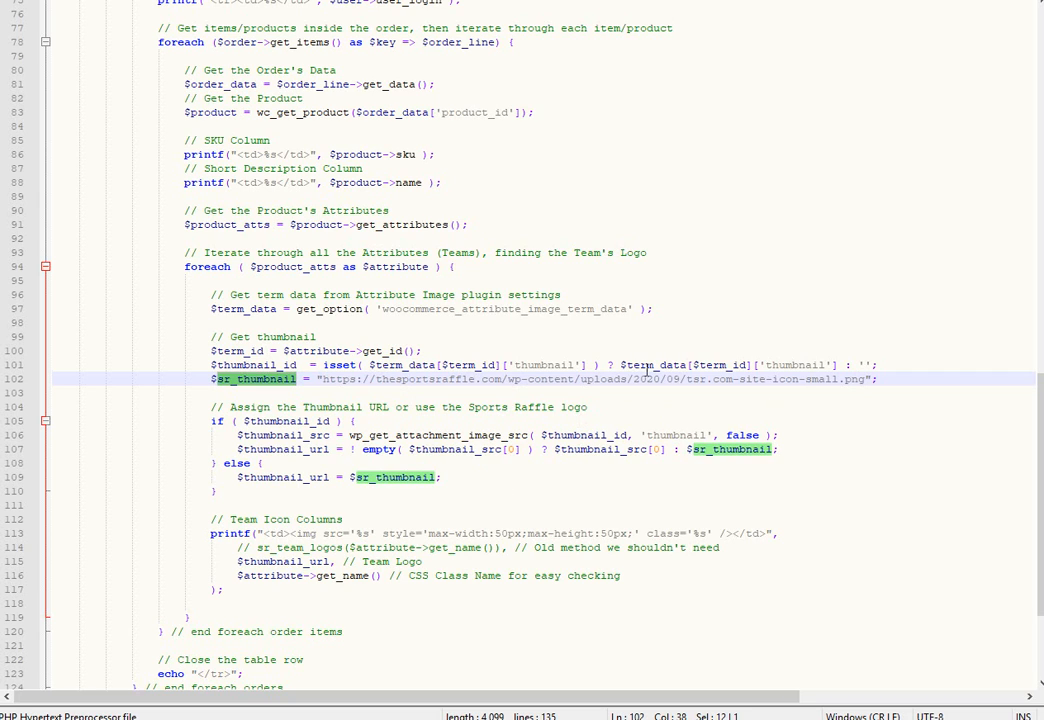
mouse_move(658, 300)
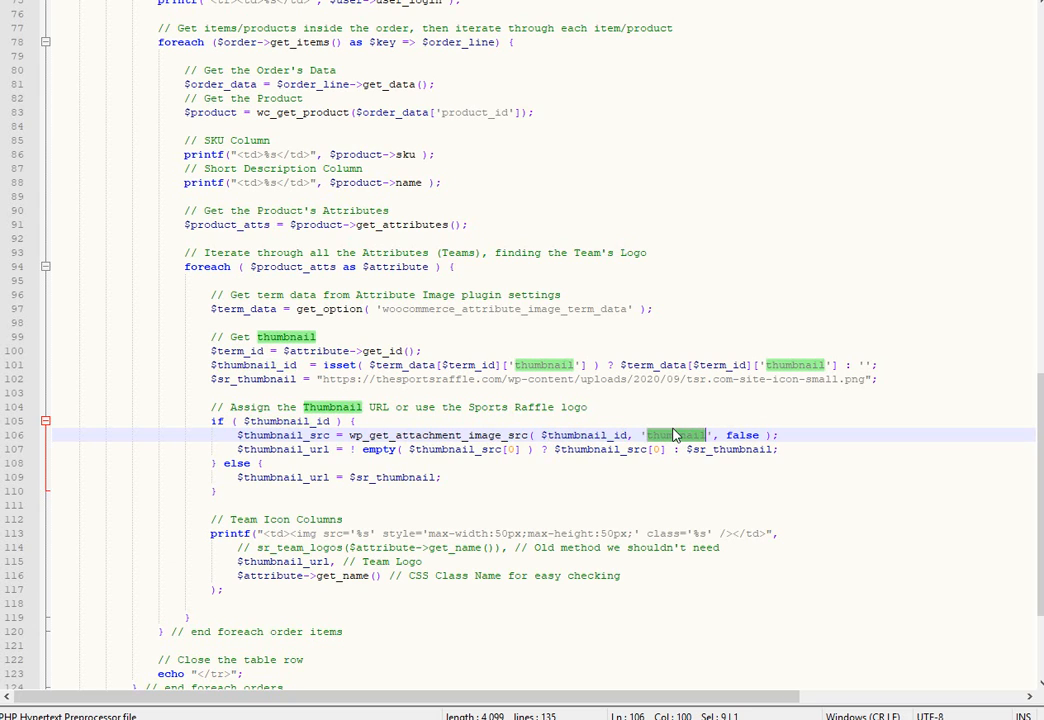
mouse_move(718, 420)
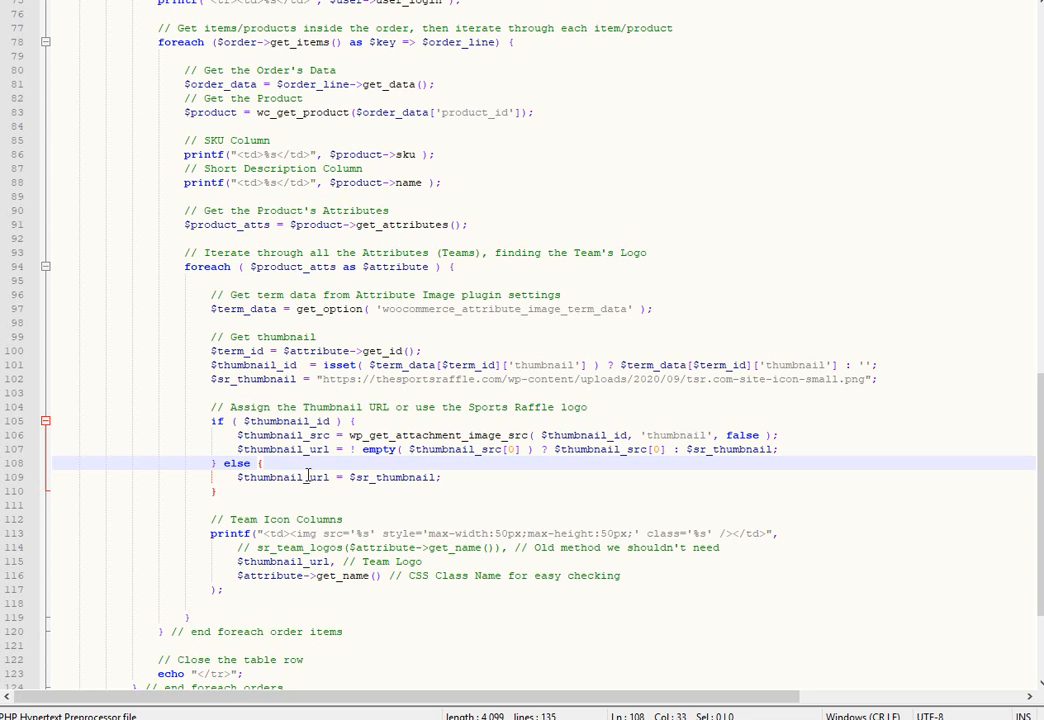
double_click(289, 421)
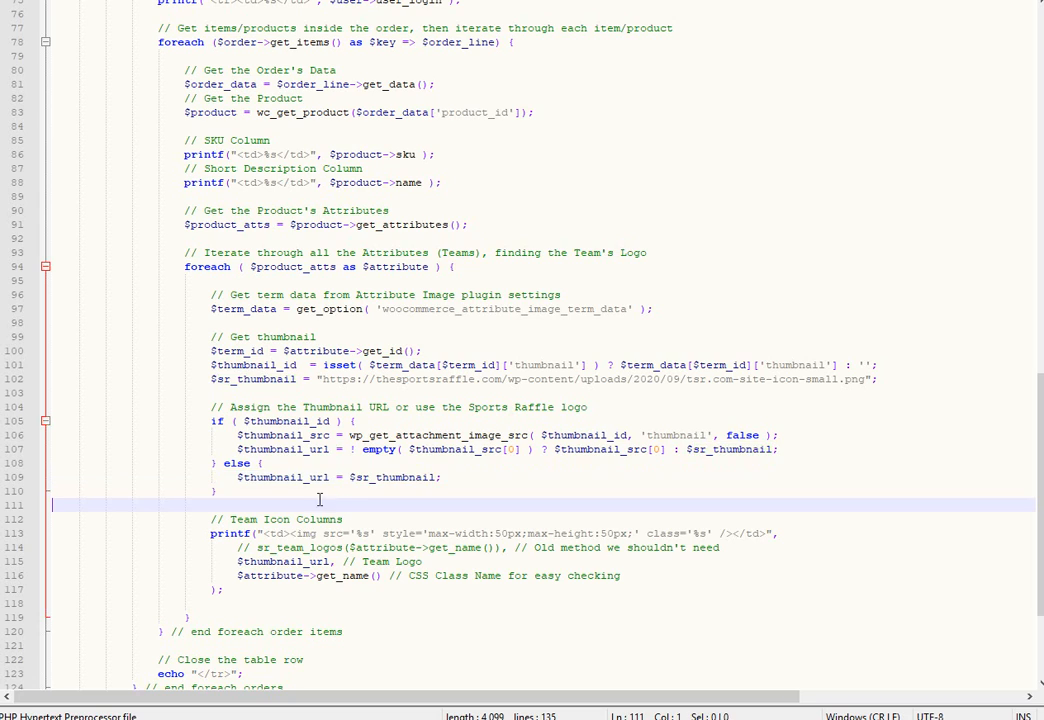
mouse_move(437, 551)
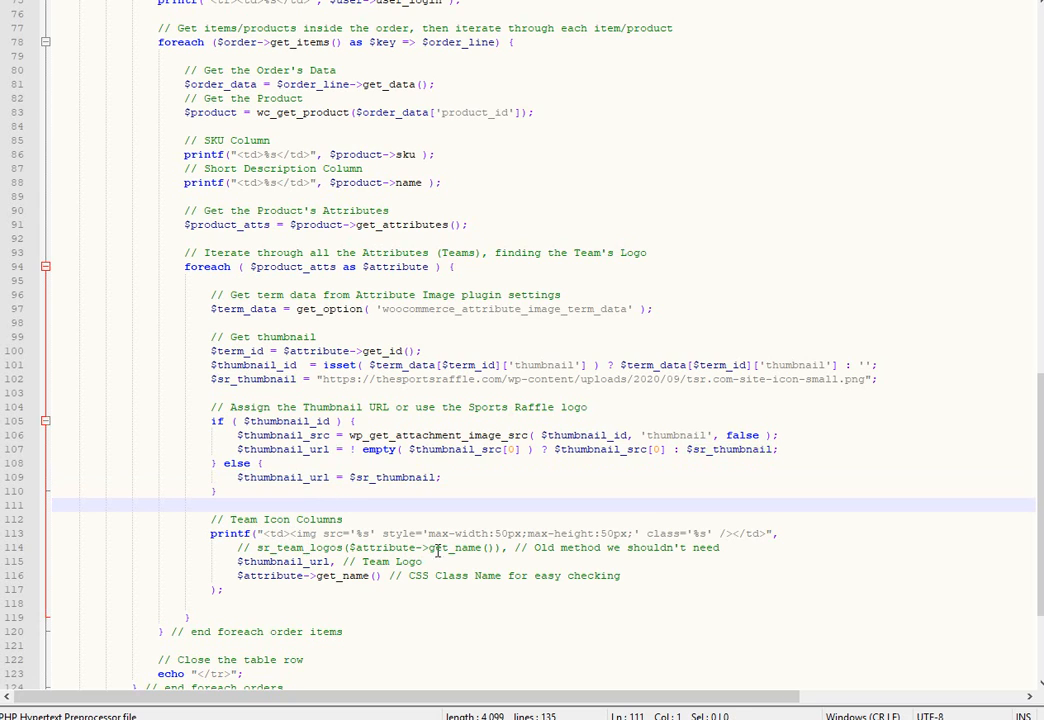
double_click(285, 561)
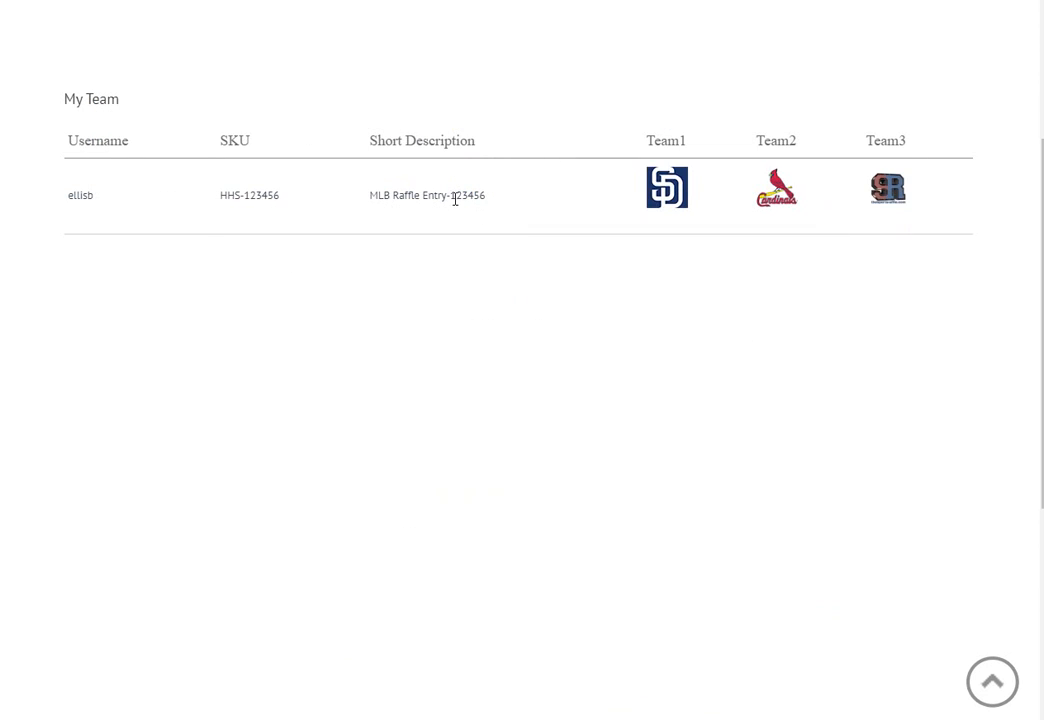
mouse_move(690, 141)
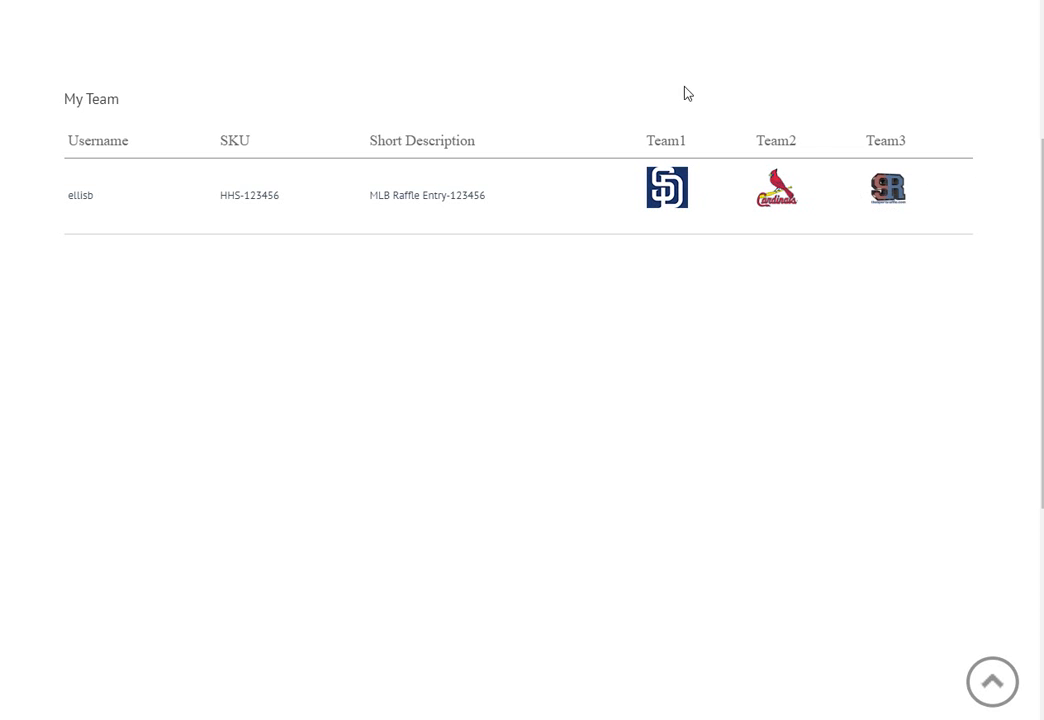
mouse_move(283, 187)
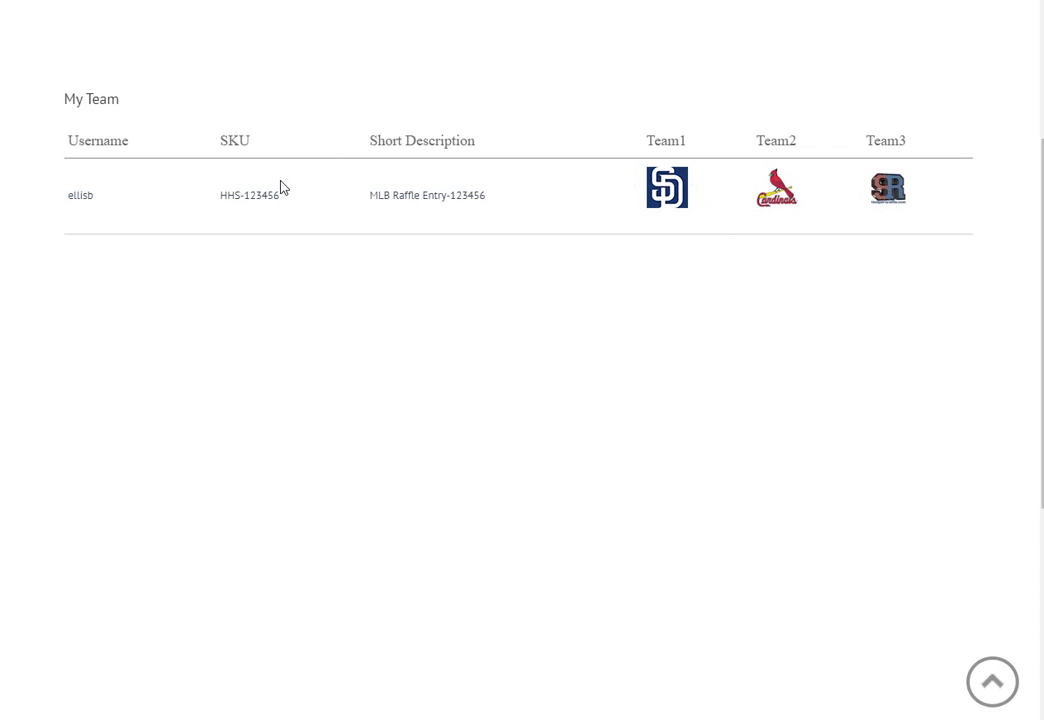